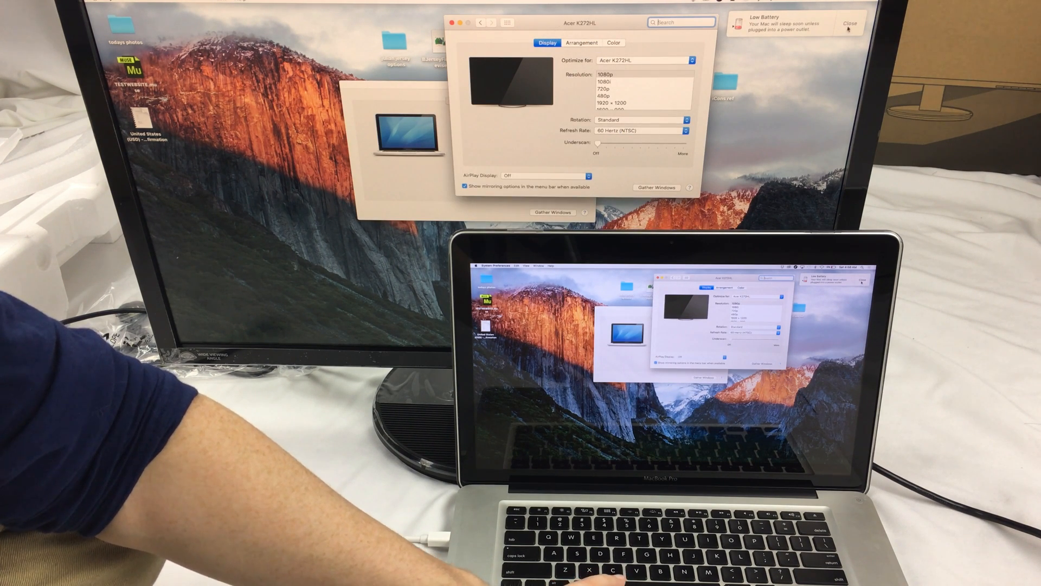
Step: Uncheck Mirror Displays in Arrangement so the Acer extends the desktop
click(850, 24)
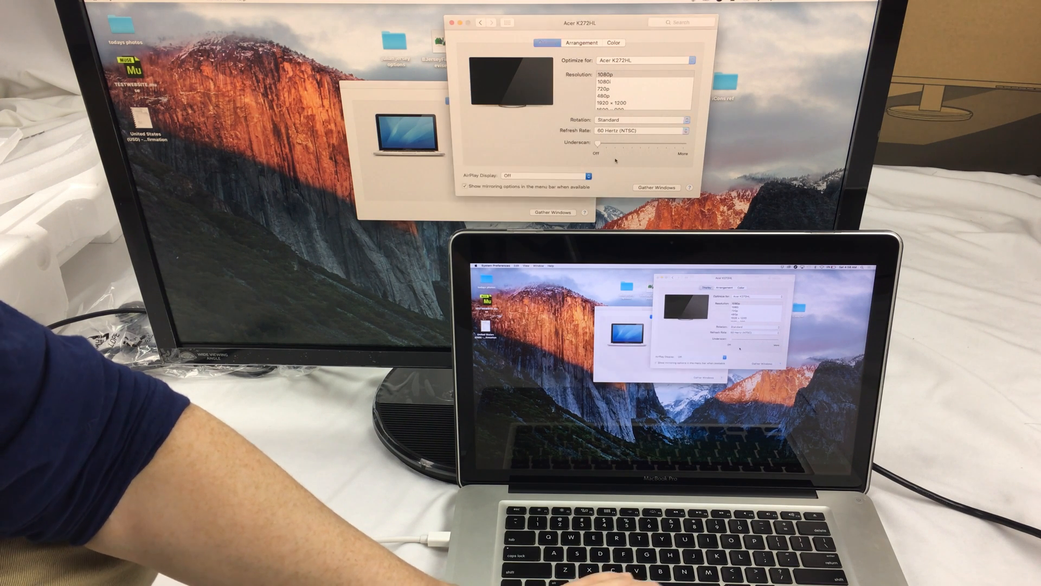
click(546, 42)
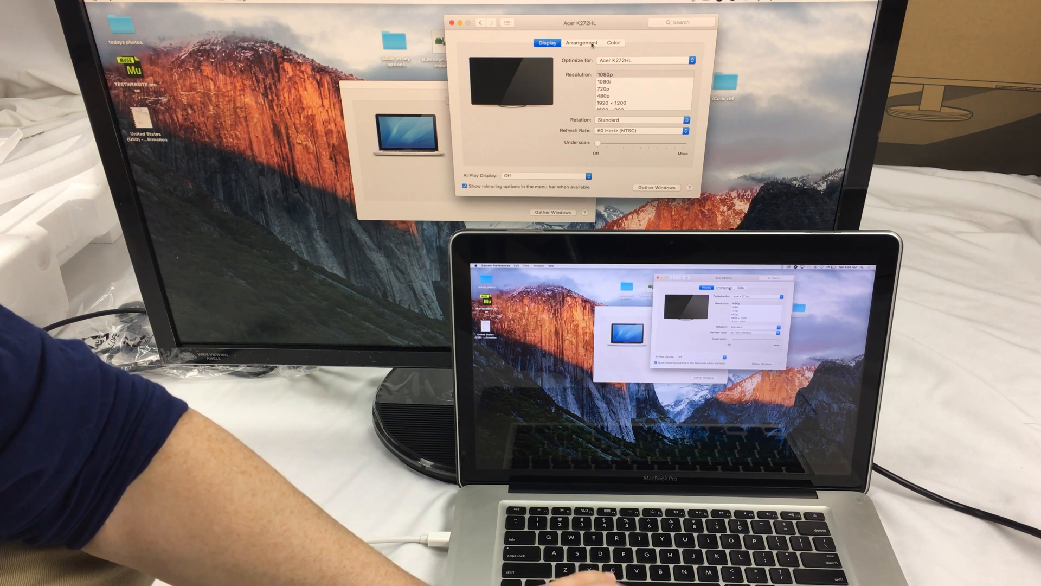
click(581, 43)
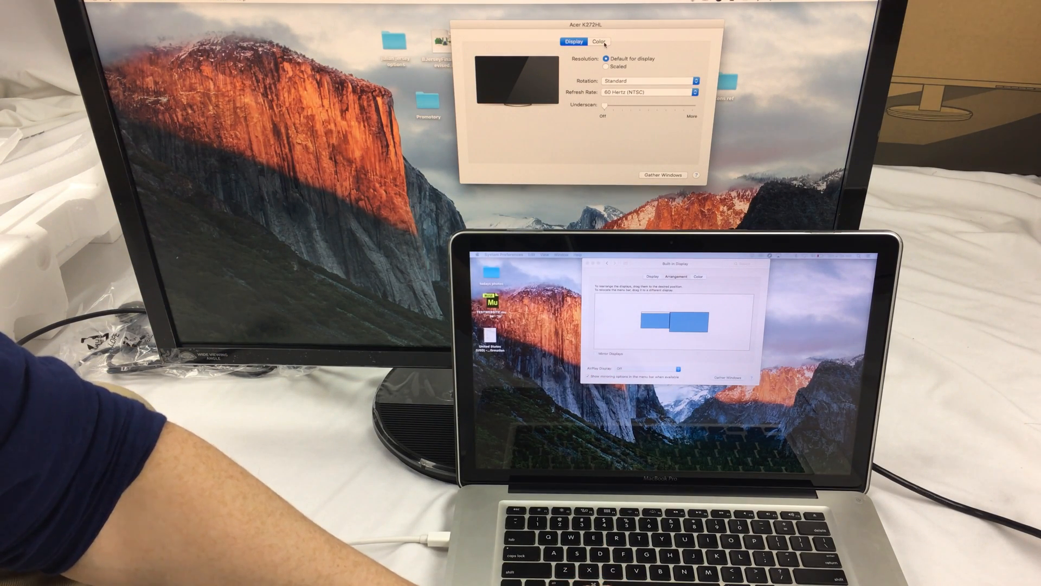
Step: Choose Apple RGB as the Acer K272HL's color profile, then return to its Display settings
click(599, 41)
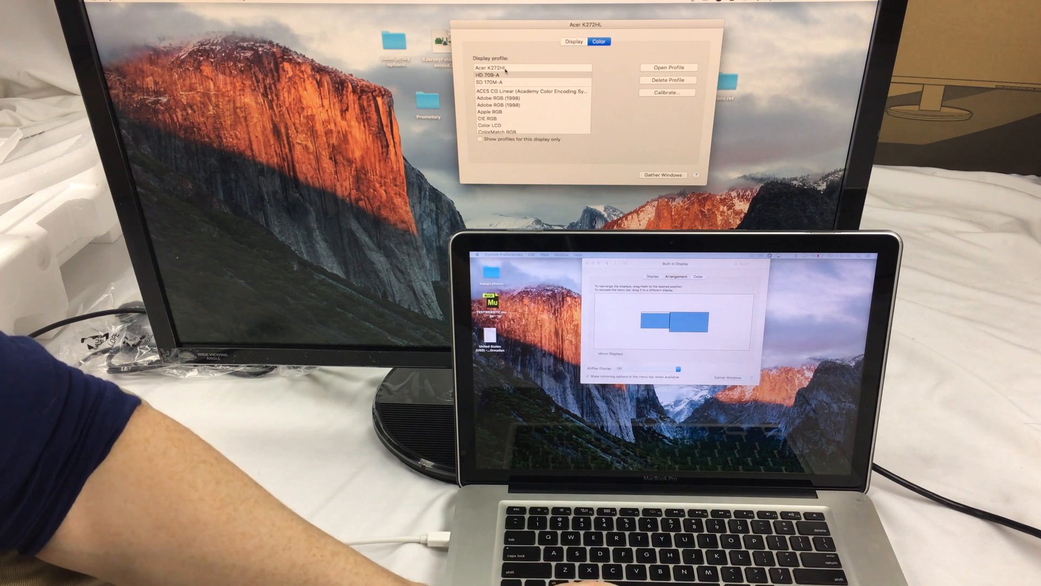
click(528, 67)
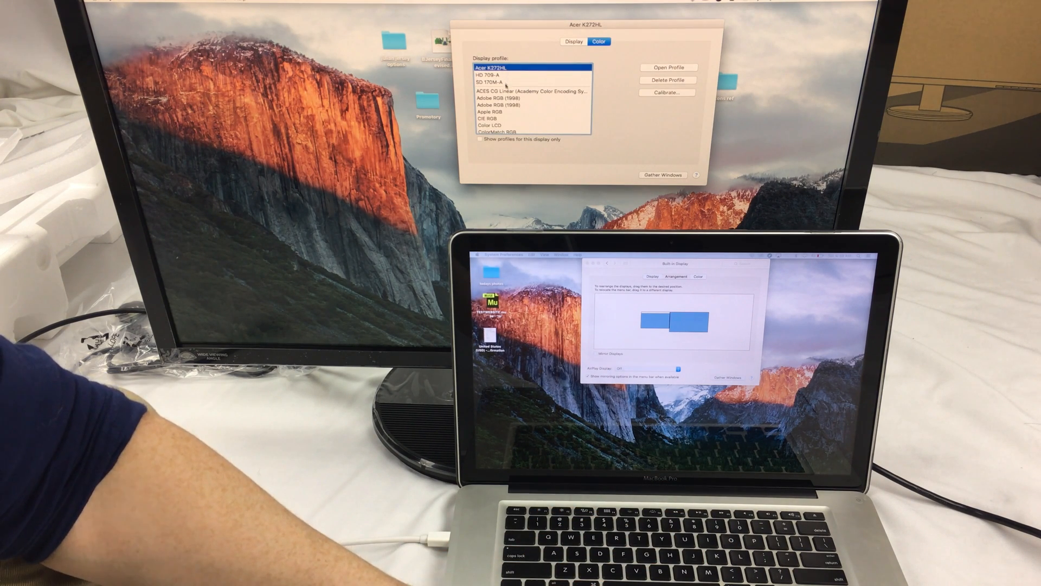
scroll(down, 3)
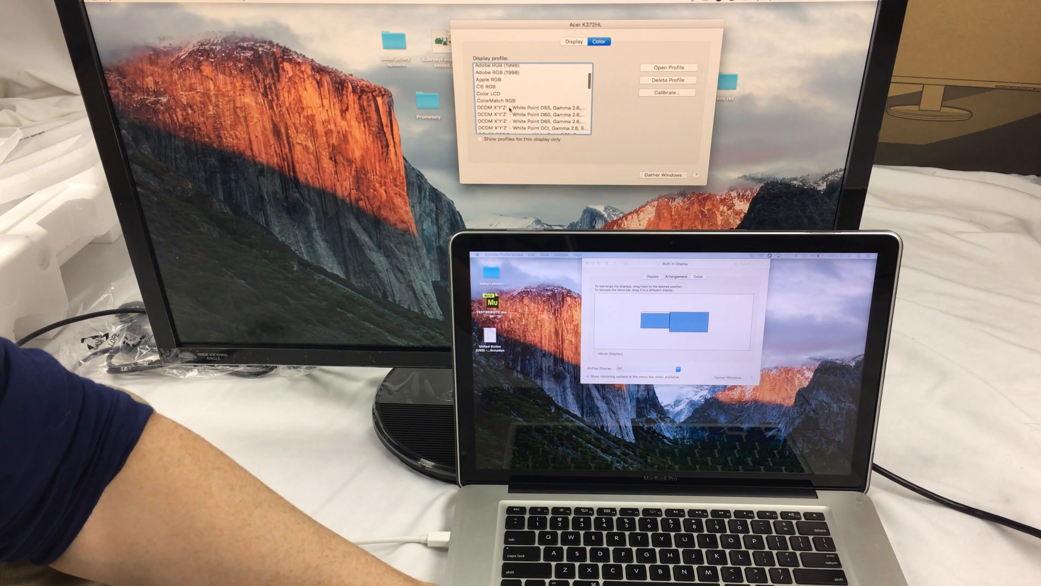
click(494, 87)
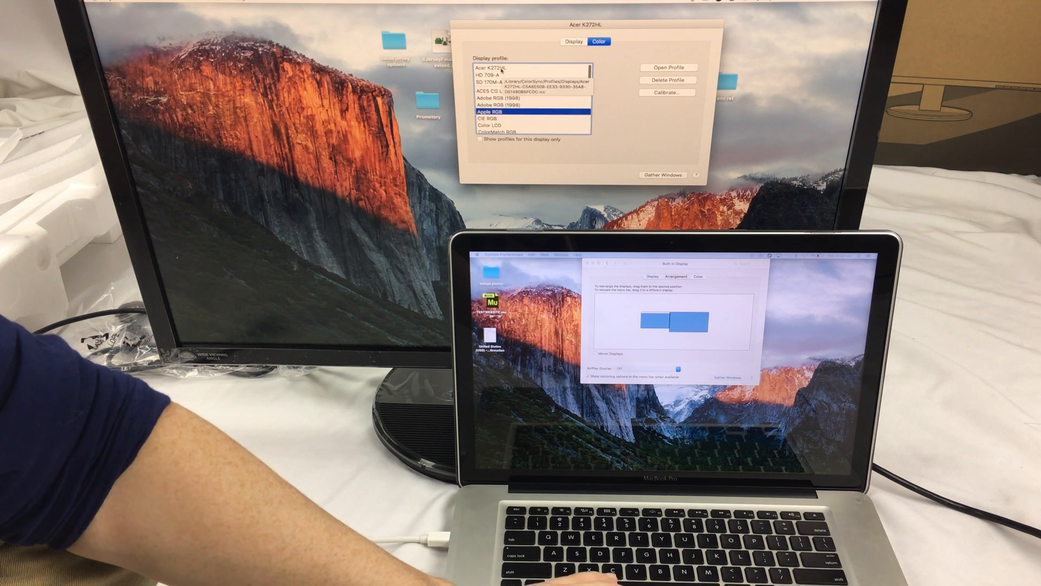
click(494, 67)
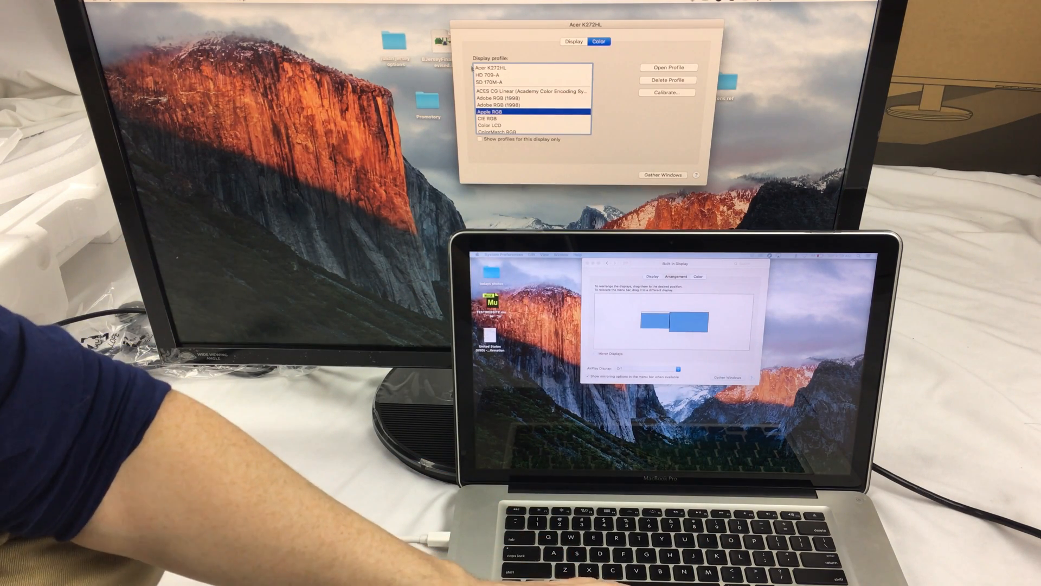
click(572, 41)
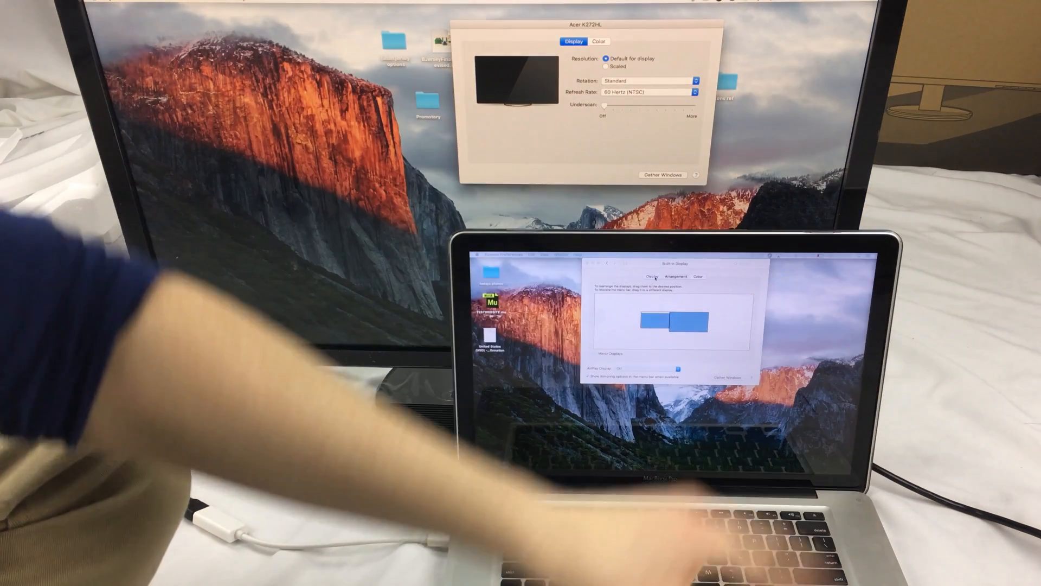
Step: Drag the external display higher beside the laptop and gather the windows onto it
click(675, 277)
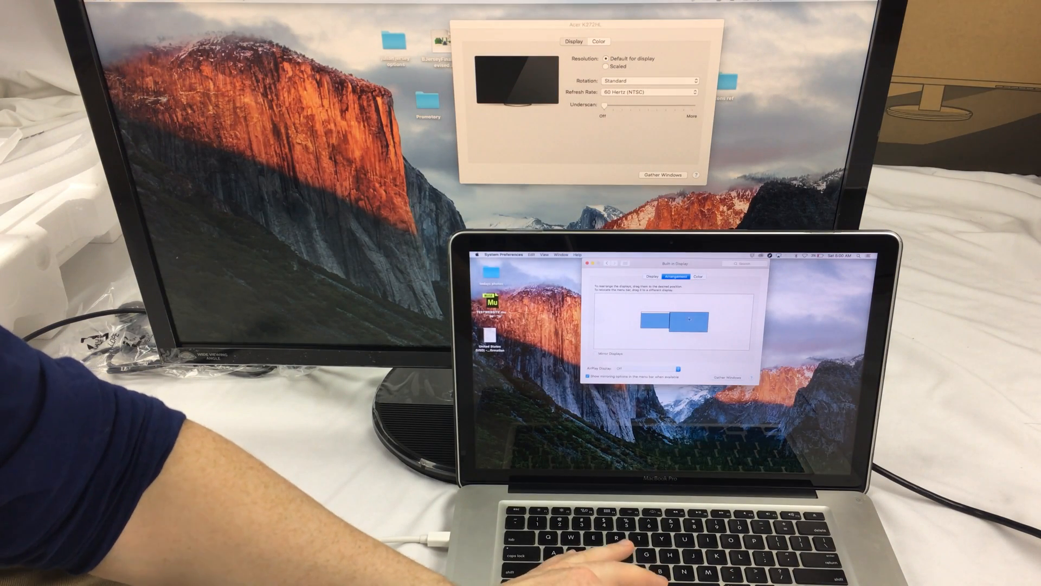
drag(677, 320, 651, 320)
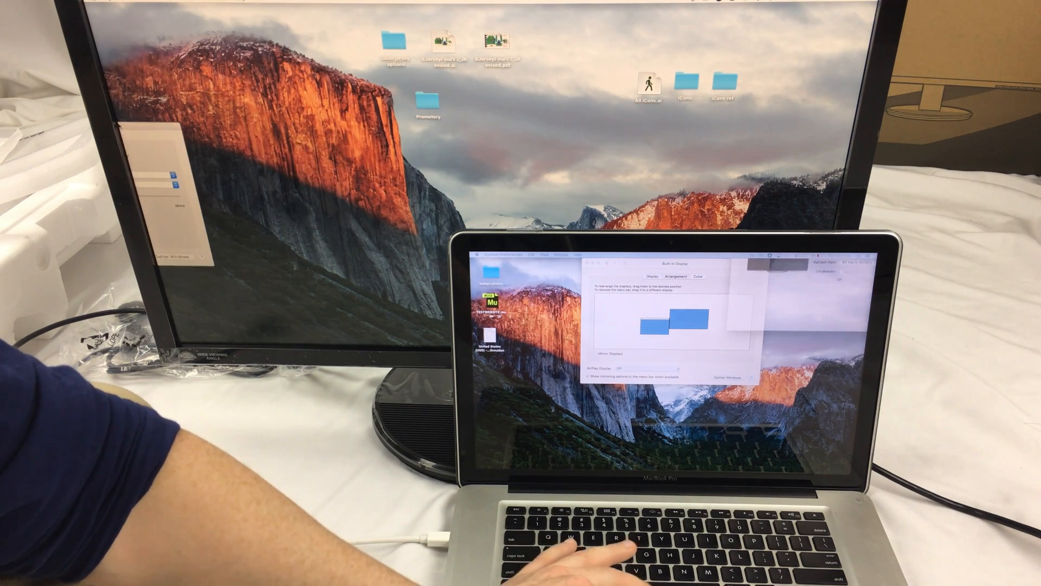
click(669, 277)
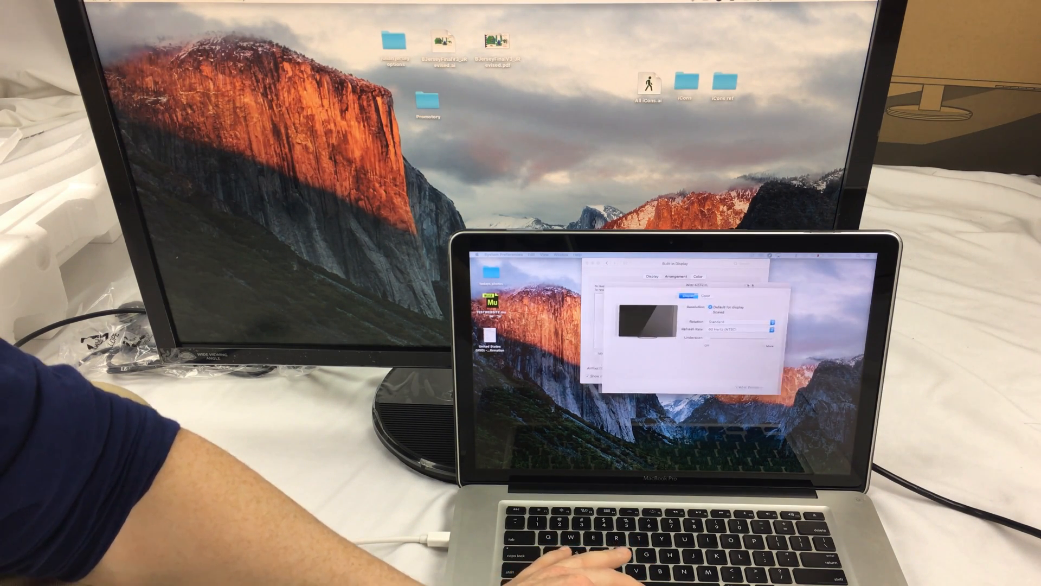